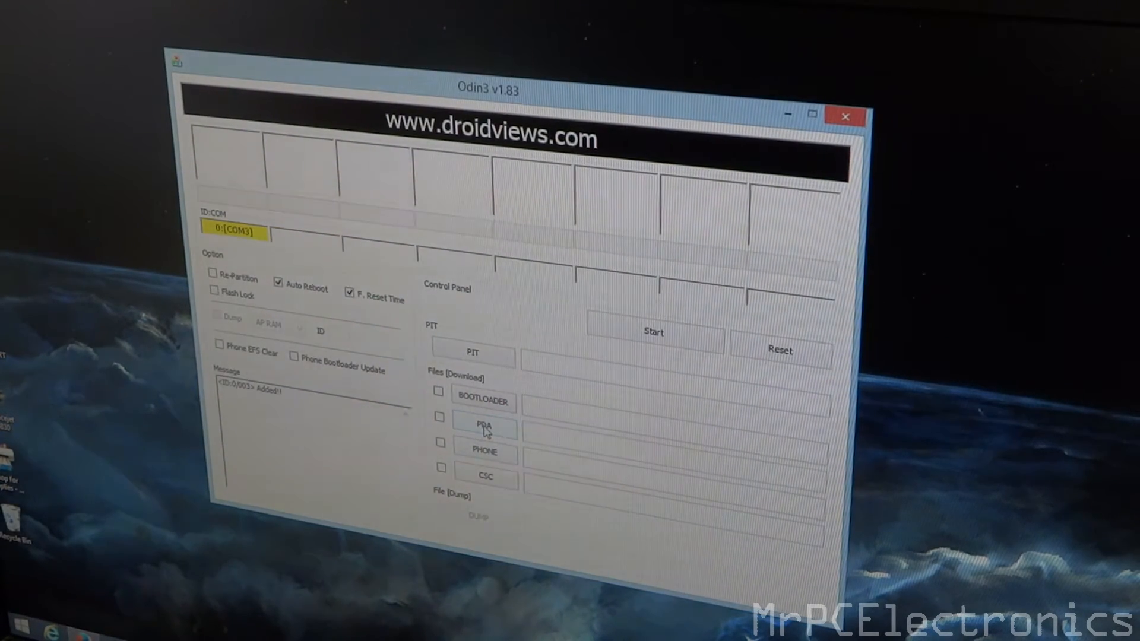
Load normalboot.tar.md5 from the Desktop rom folder into the PDA slot.
left_click(485, 428)
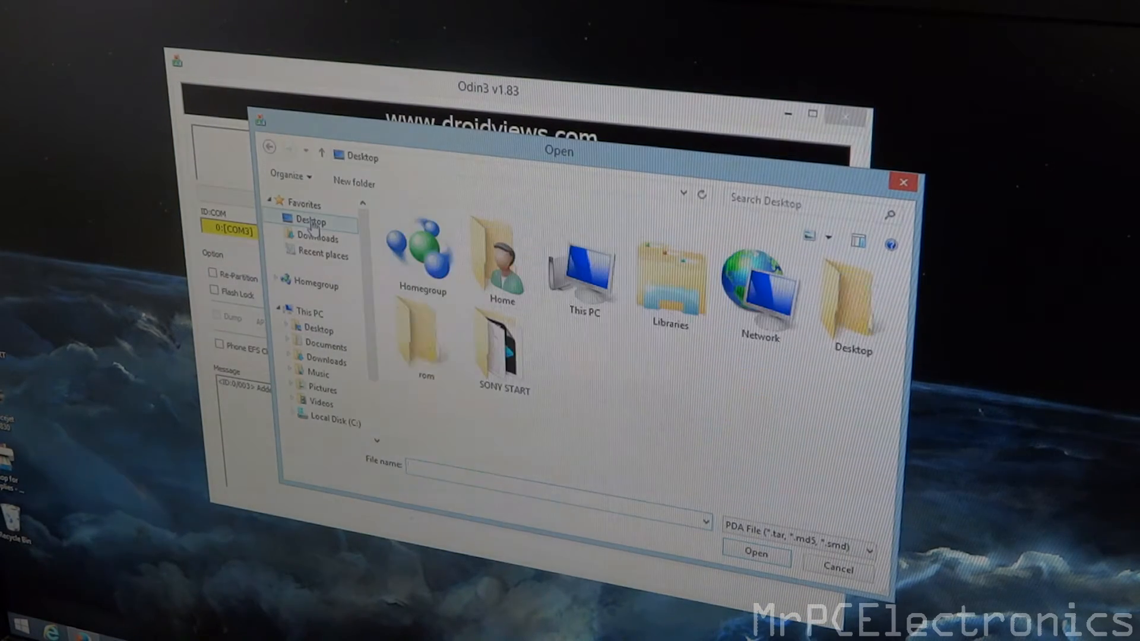
double_click(426, 334)
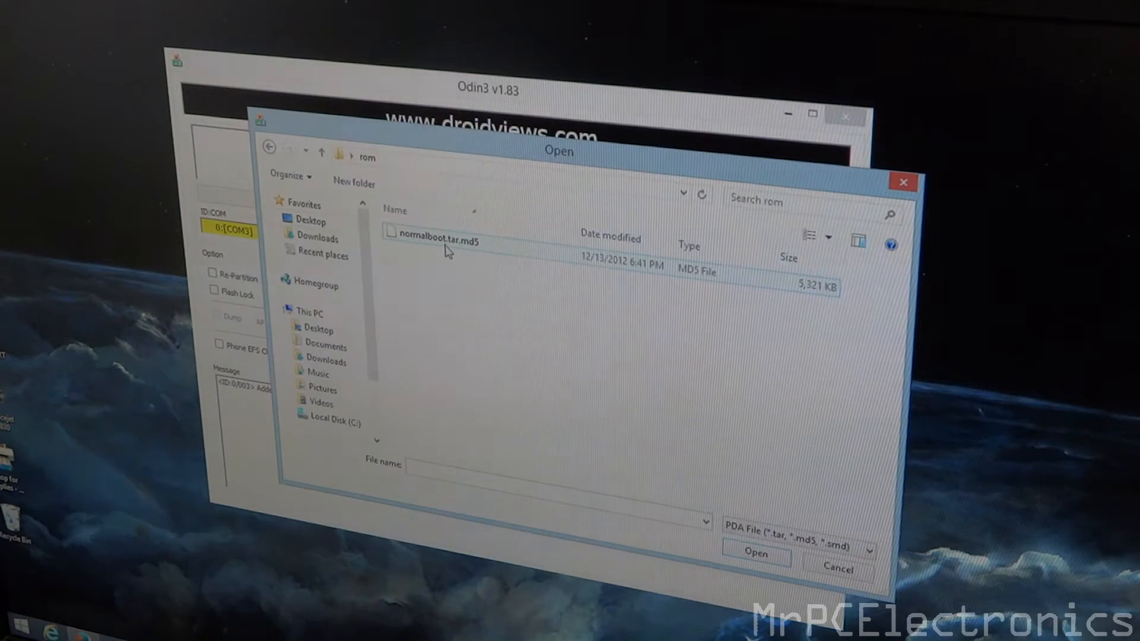
left_click(436, 242)
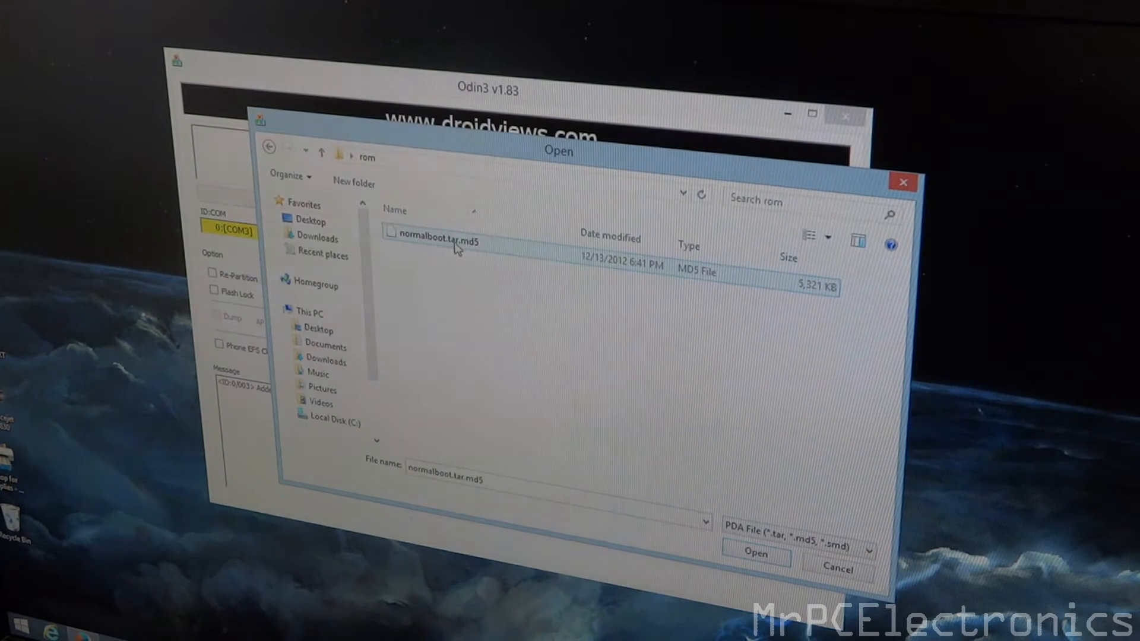
left_click(755, 554)
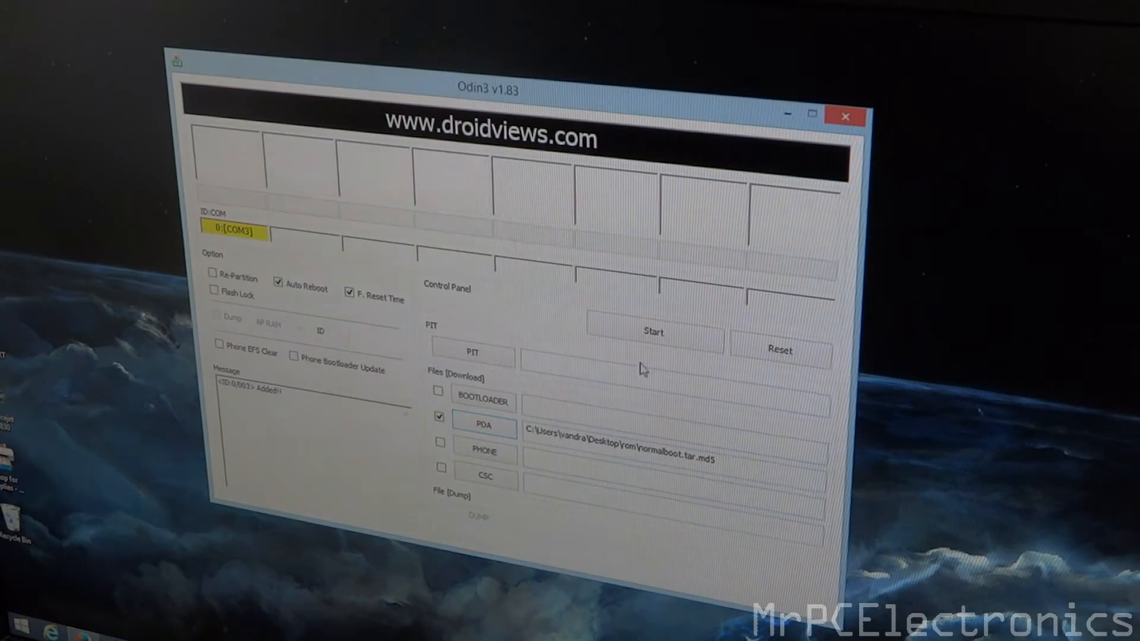
Start the flash and wait until the first slot turns green and reads PASS.
left_click(653, 331)
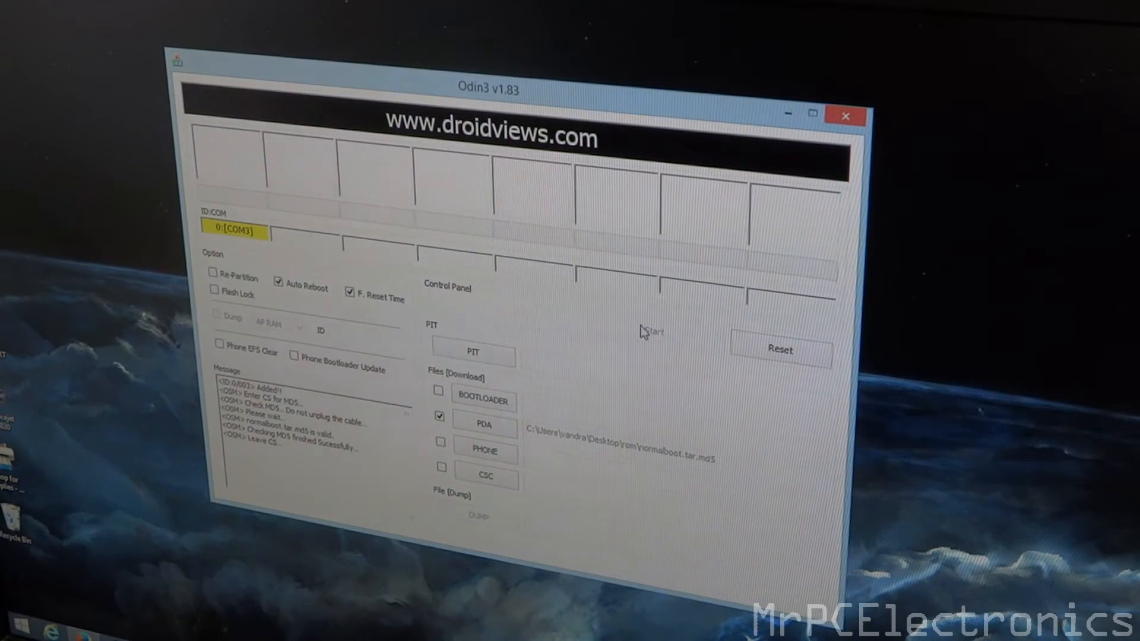
left_click(653, 331)
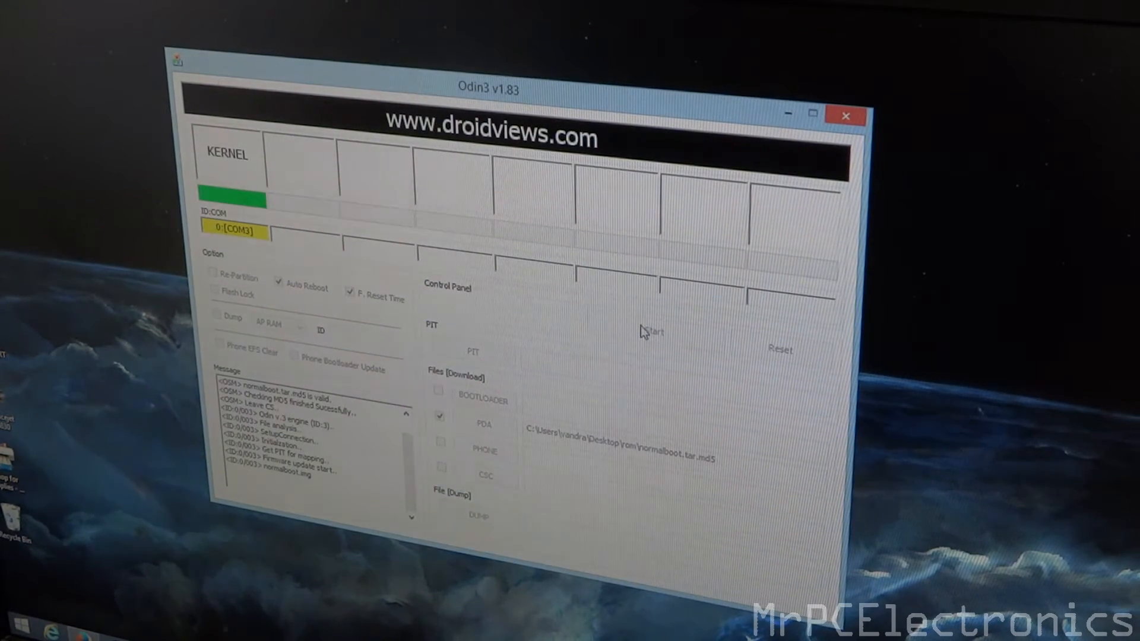
left_click(653, 331)
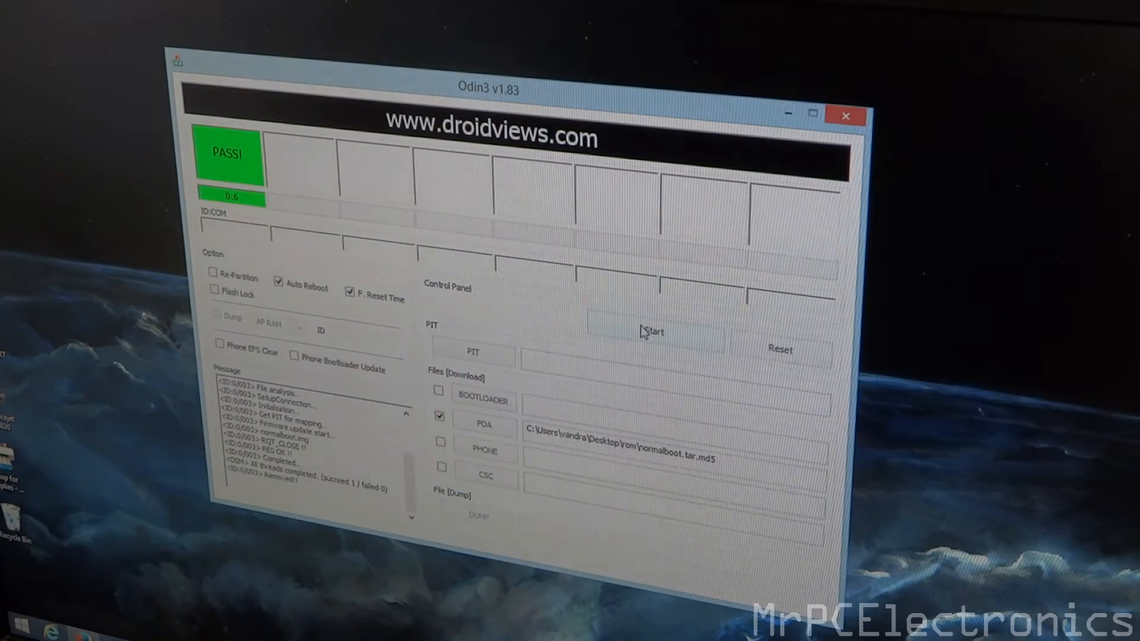